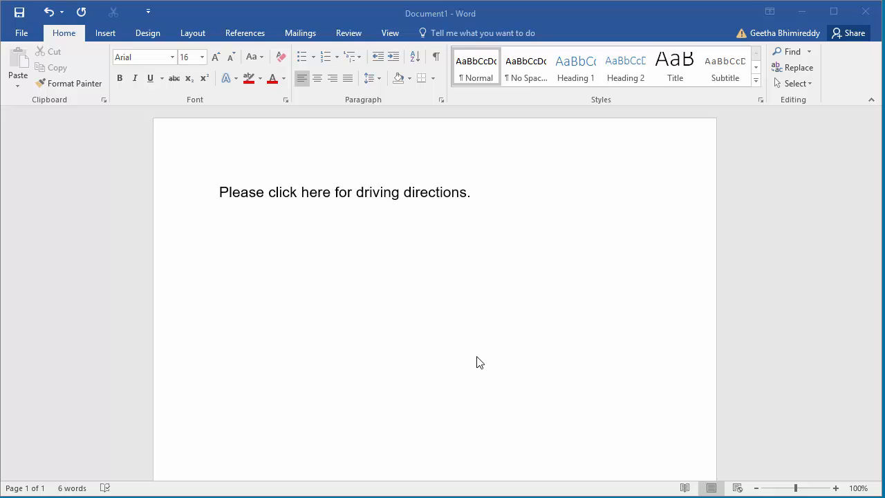
pyautogui.moveTo(296, 201)
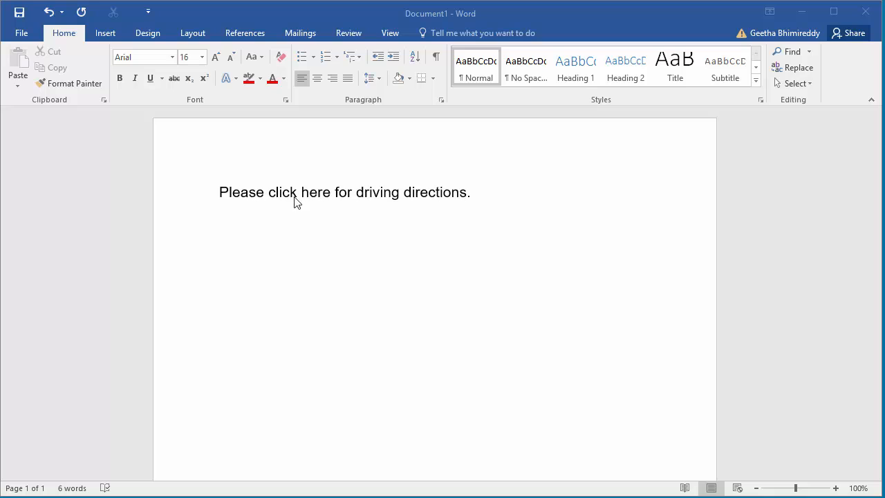
pyautogui.moveTo(372, 222)
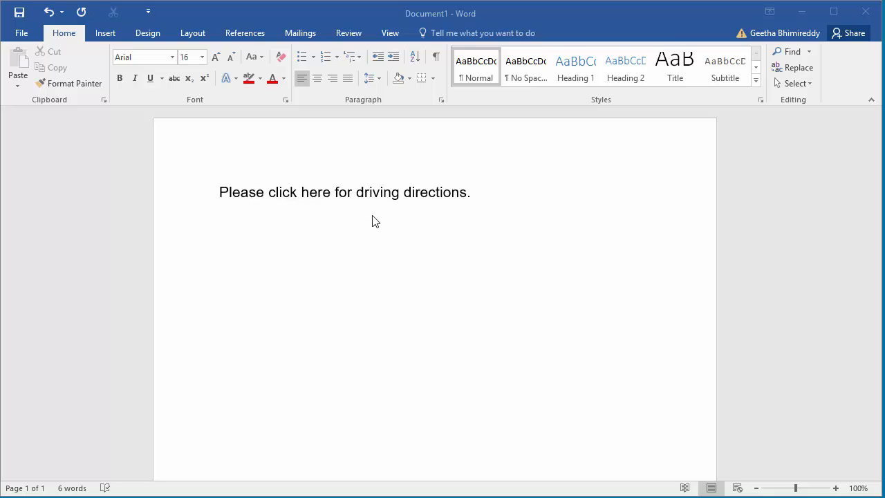
pyautogui.moveTo(379, 223)
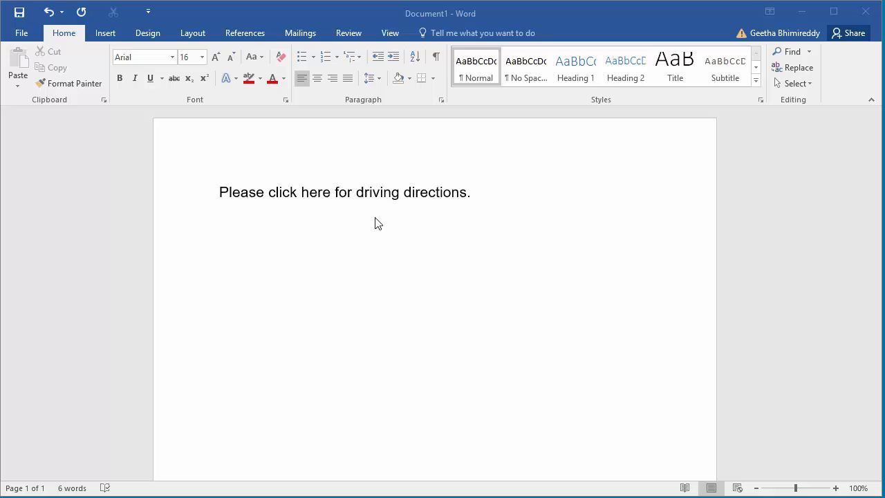
pyautogui.moveTo(321, 208)
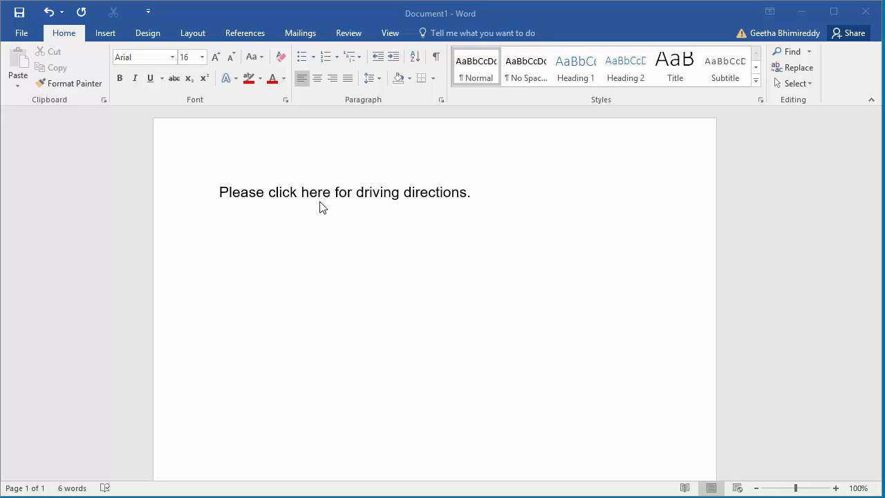
# Select the word 'here' in the sentence 'Please click here for driving directions.'.
pyautogui.click(318, 193)
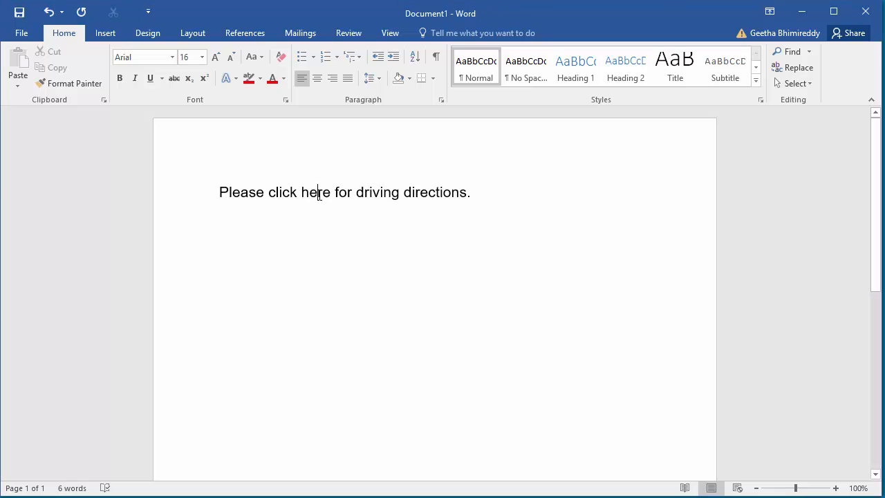
pyautogui.doubleClick(316, 192)
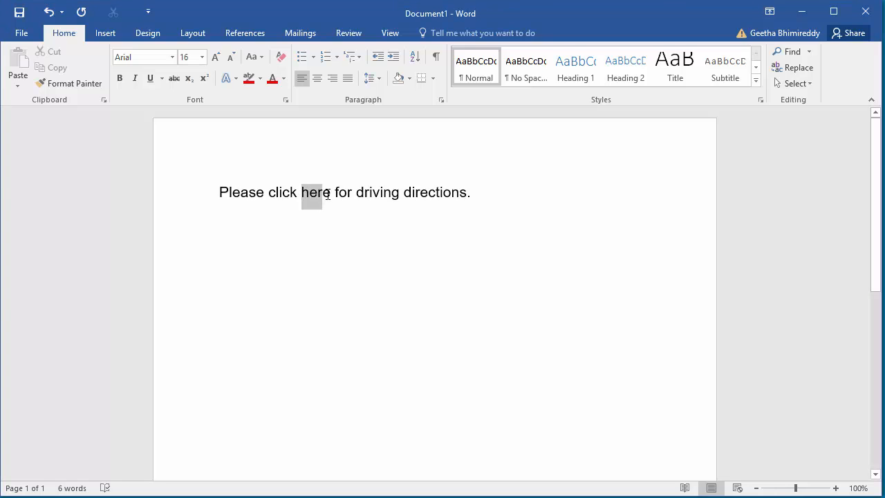
pyautogui.doubleClick(315, 192)
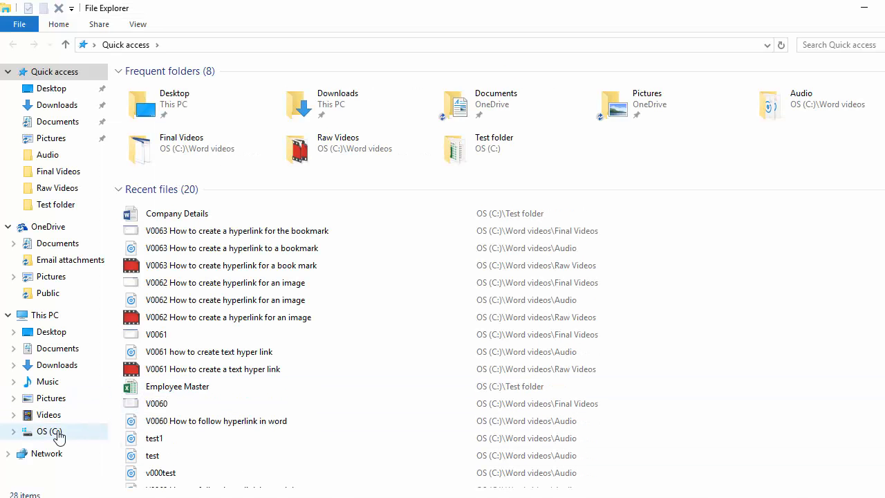
# Open the Company Details document from C:\Test folder.
pyautogui.click(48, 432)
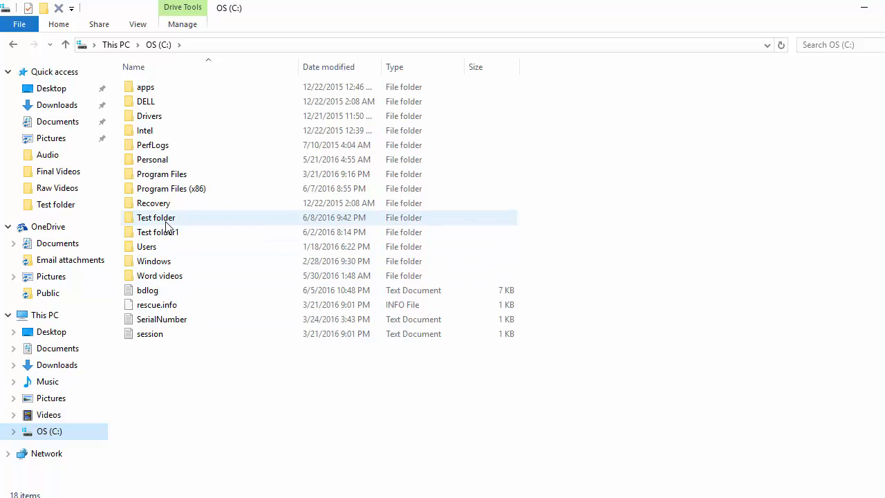
pyautogui.doubleClick(155, 217)
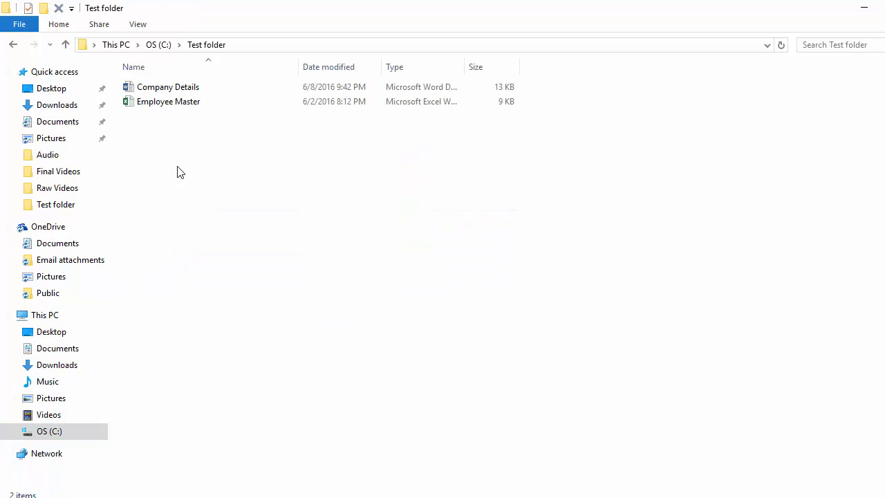
pyautogui.click(168, 85)
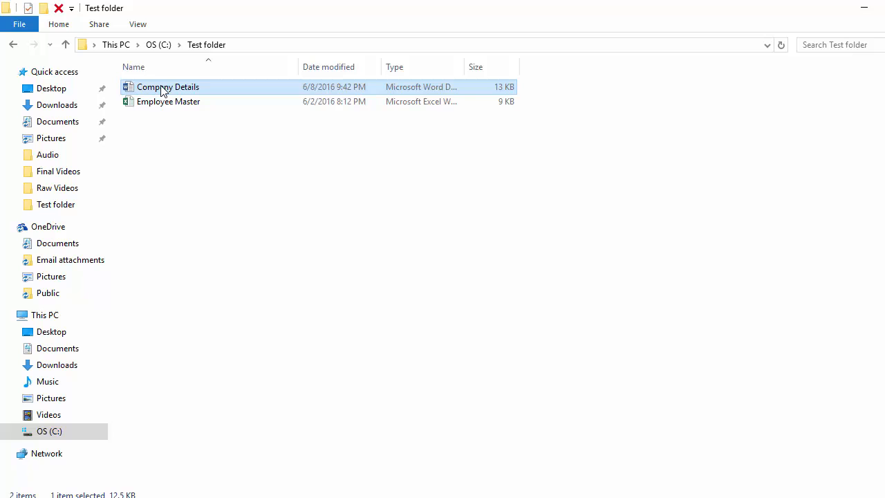
pyautogui.doubleClick(168, 86)
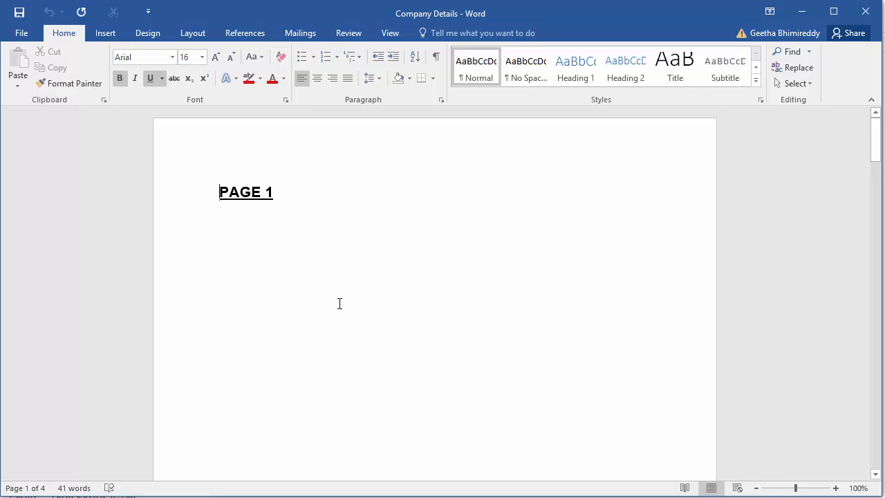
# Scroll down to page 4 showing the DRIVING DIRECTIONS heading and its four numbered steps.
pyautogui.scroll(-3)
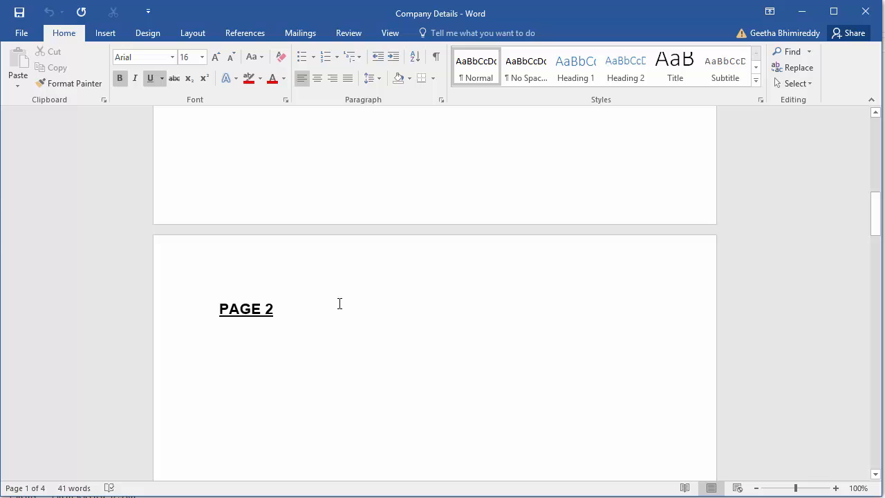
pyautogui.scroll(-3)
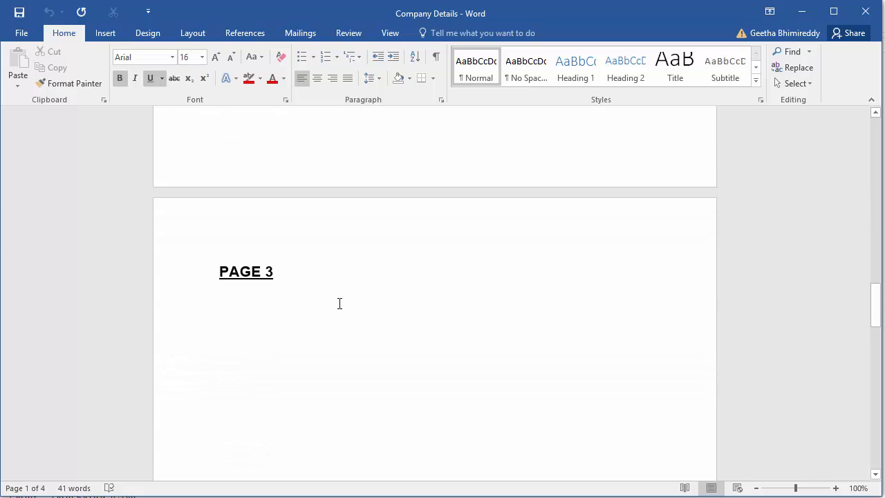
pyautogui.scroll(-3)
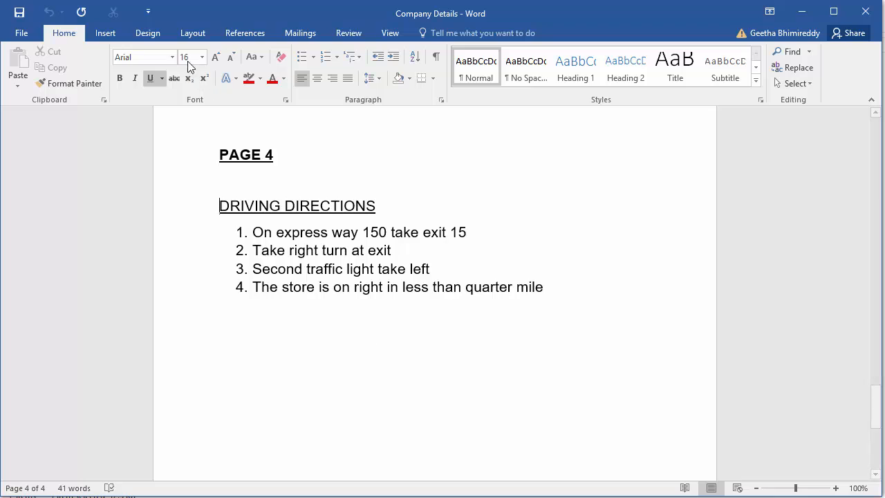
# Add a bookmark named Driving_Directions at the Driving Directions section of Company Details.
pyautogui.click(105, 33)
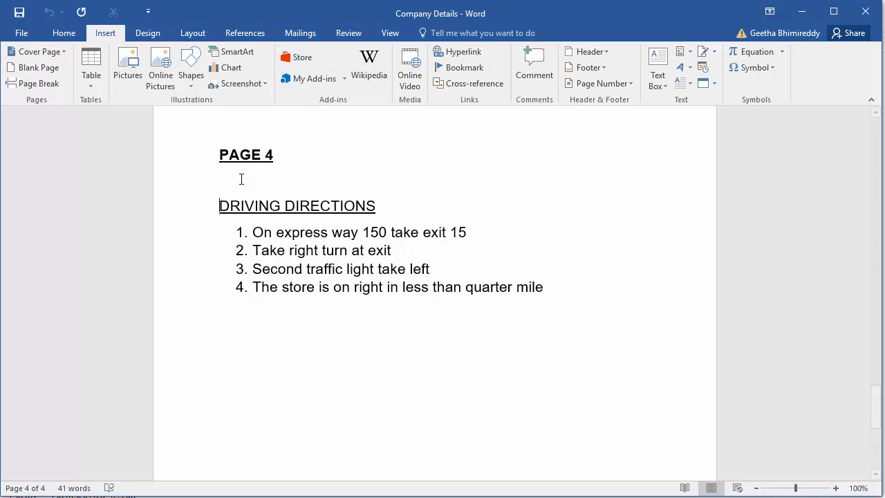
pyautogui.moveTo(284, 178)
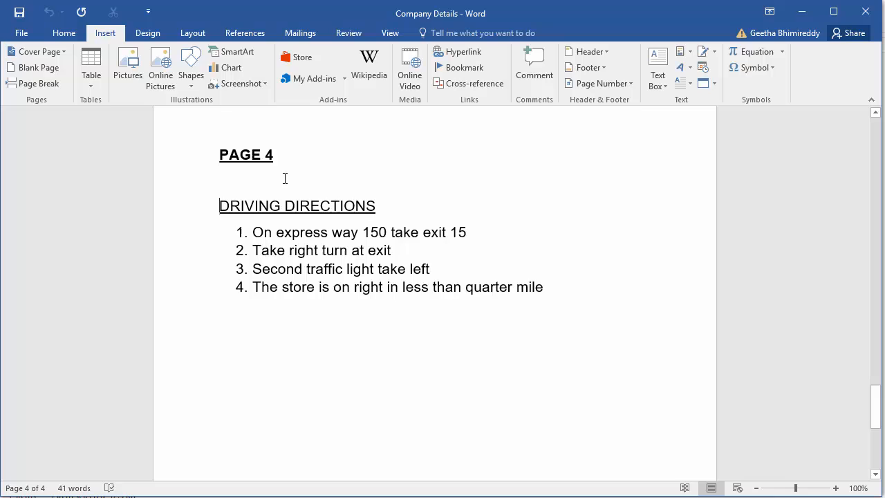
pyautogui.moveTo(460, 68)
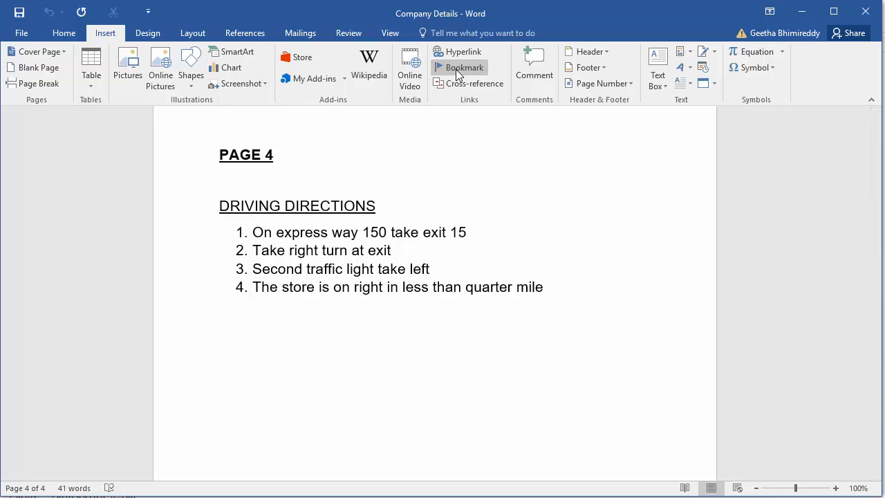
pyautogui.click(465, 66)
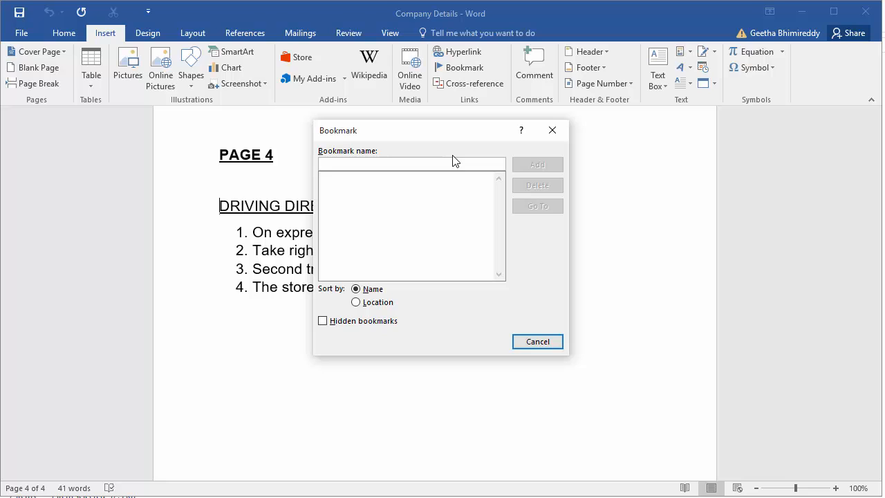
pyautogui.click(412, 163)
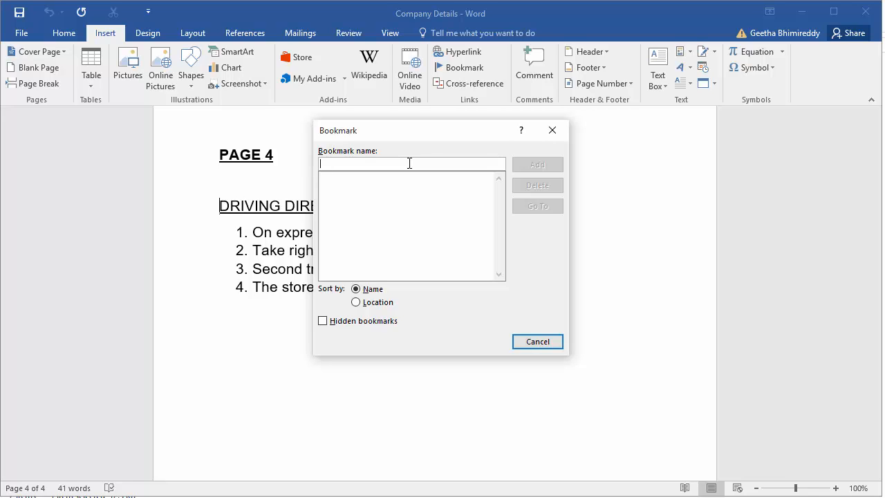
pyautogui.write('Driving_Di')
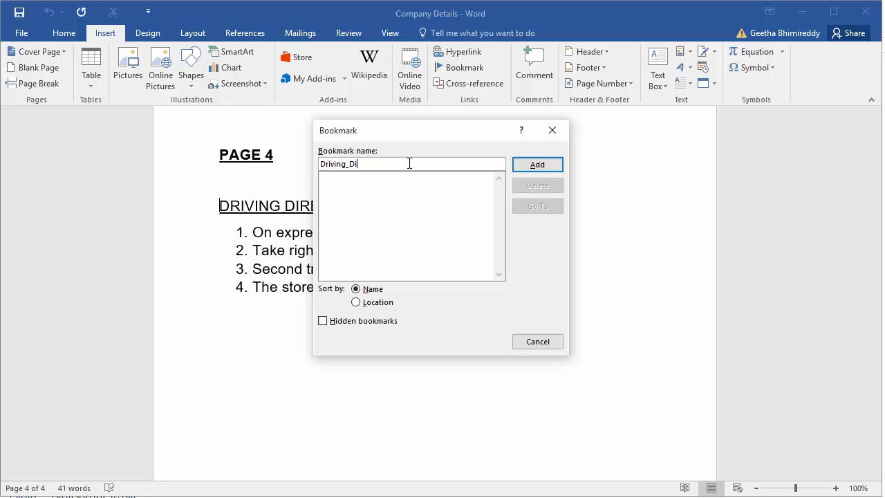
pyautogui.write('rections')
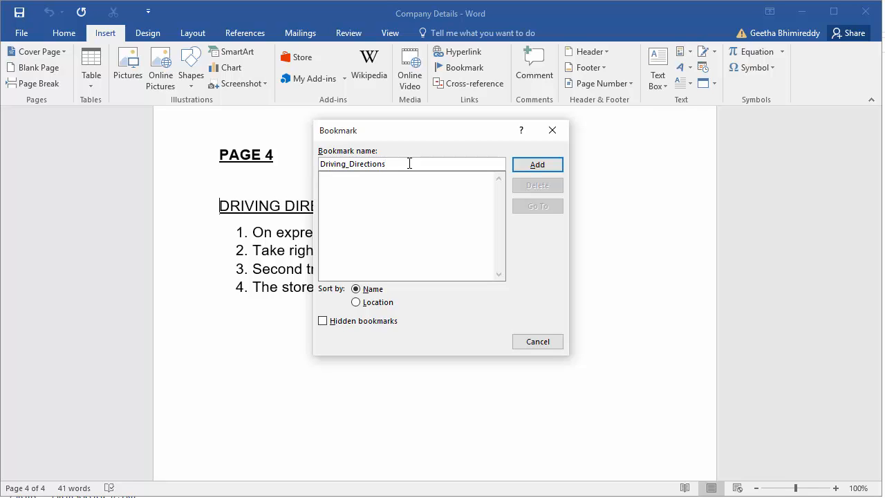
pyautogui.moveTo(552, 130)
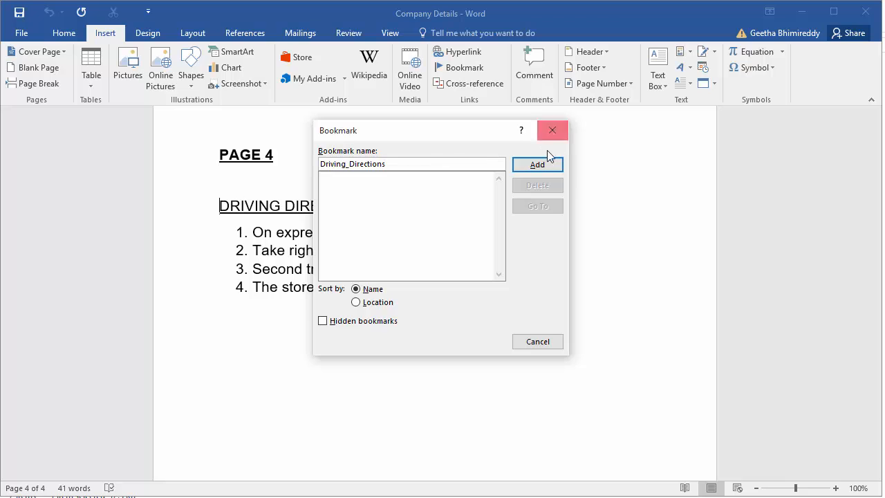
pyautogui.click(536, 164)
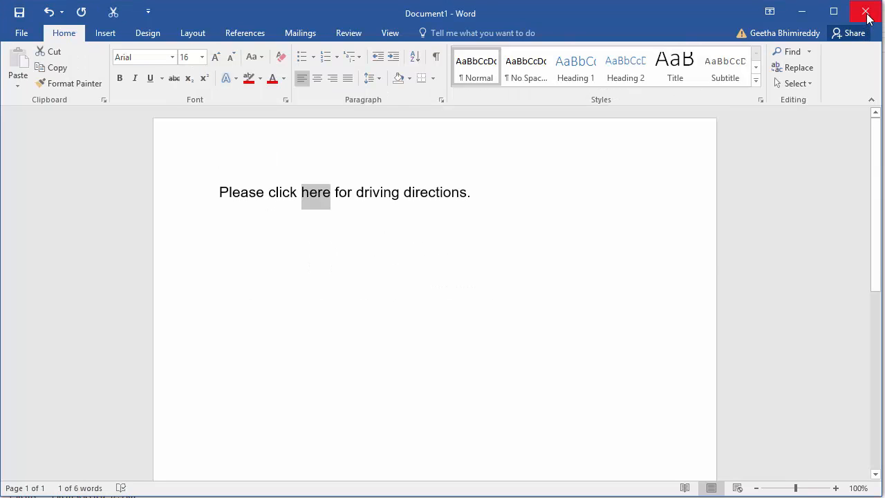
pyautogui.moveTo(597, 287)
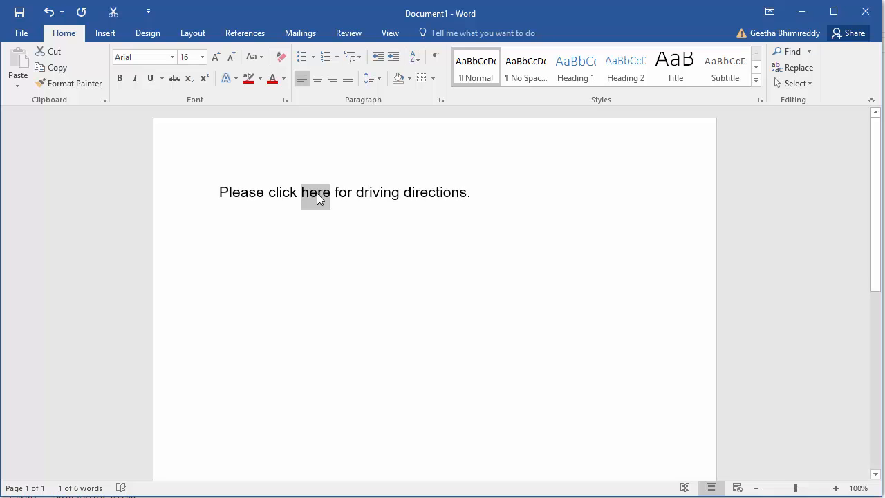
# Begin a hyperlink on the selected word 'here' via its shortcut menu.
pyautogui.rightClick(315, 193)
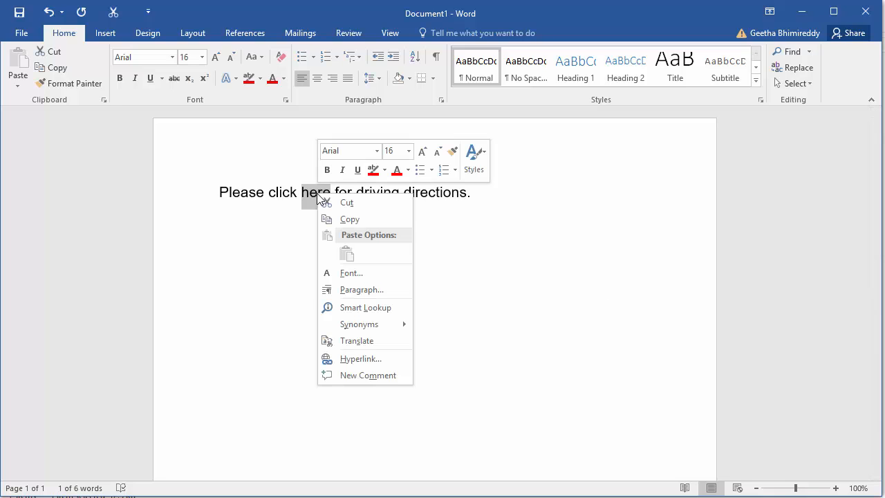
pyautogui.moveTo(362, 359)
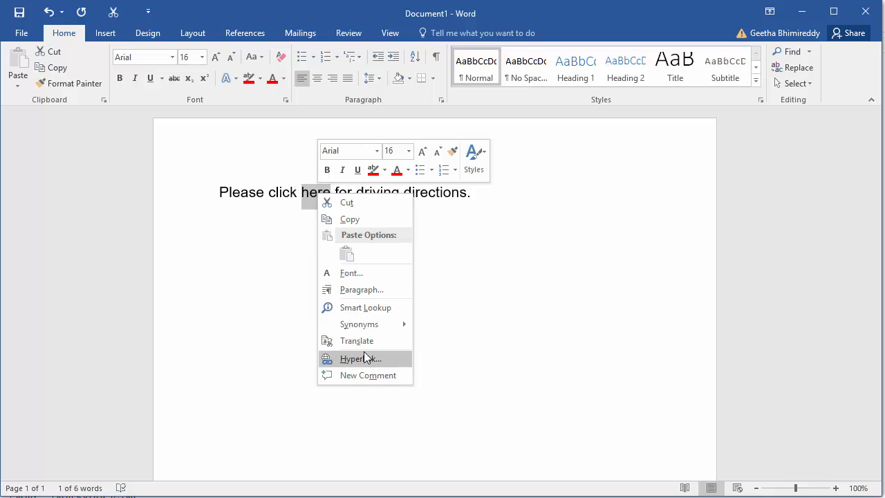
pyautogui.moveTo(365, 359)
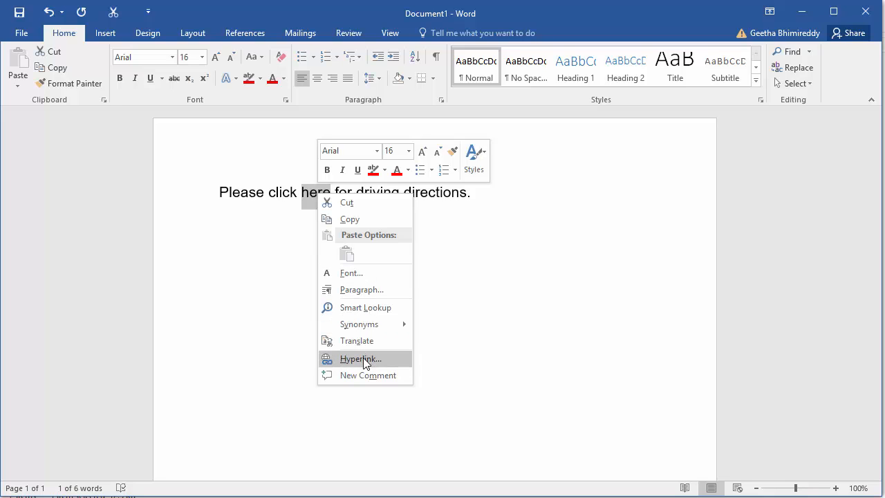
pyautogui.click(360, 358)
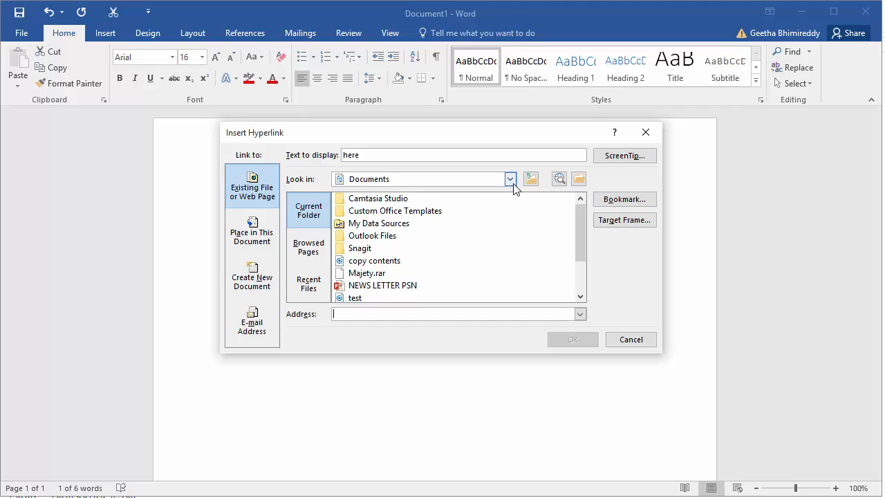
# Choose C:\Test folder\Company Details.docx as the hyperlink address.
pyautogui.click(511, 179)
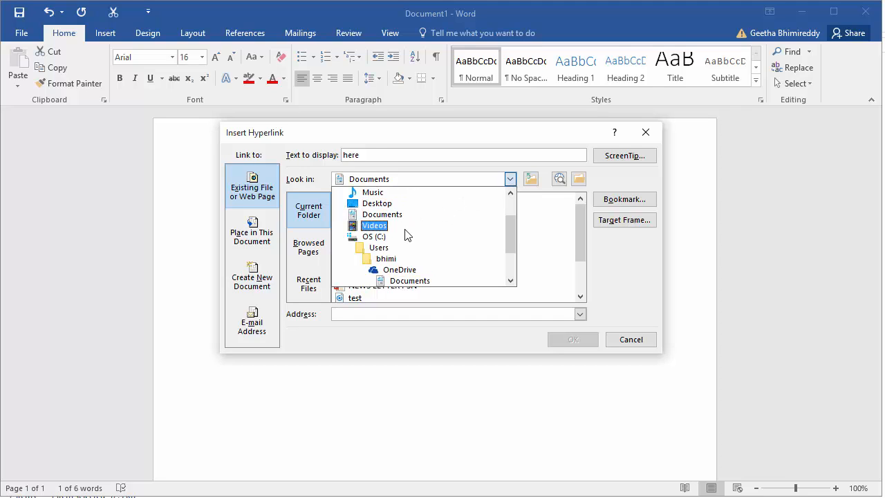
pyautogui.click(373, 236)
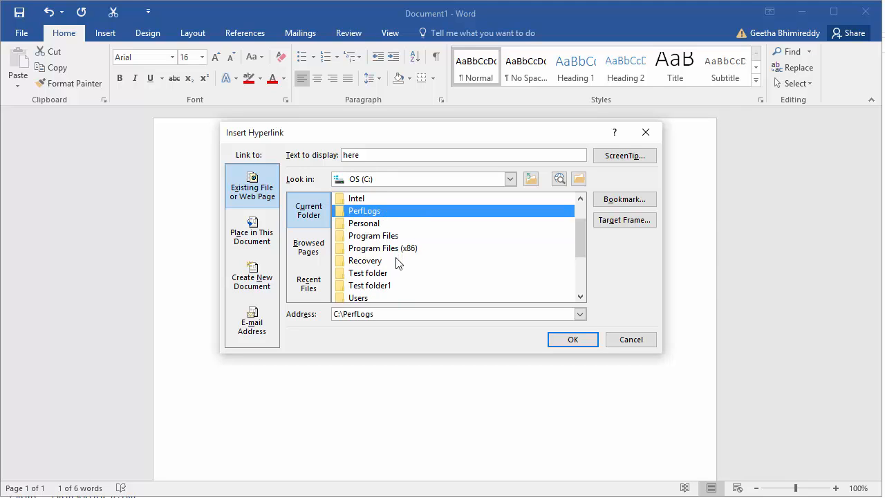
pyautogui.doubleClick(366, 273)
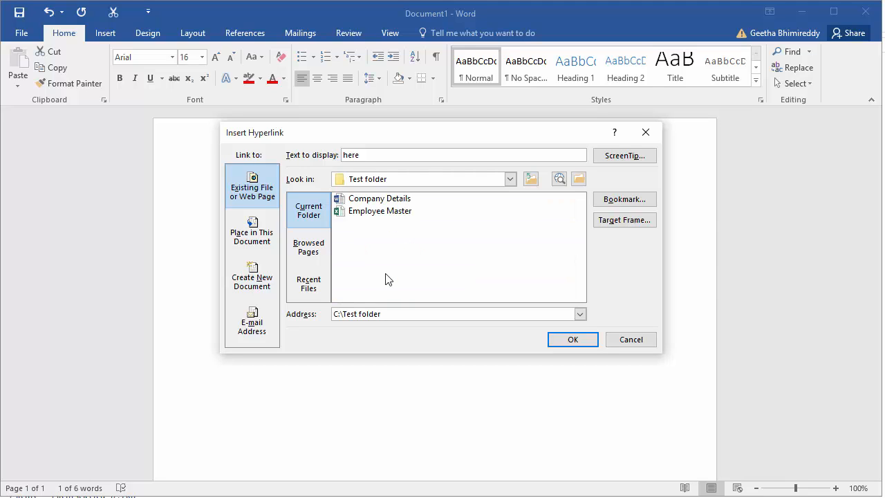
pyautogui.click(379, 199)
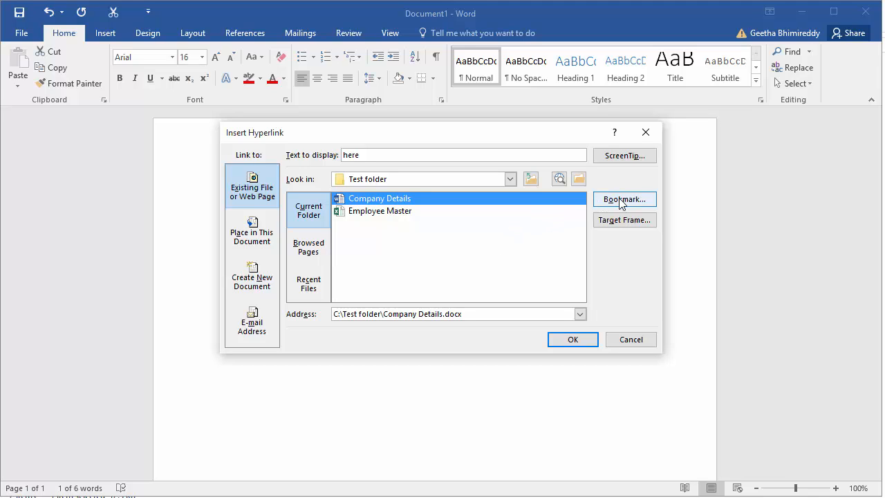
# Point the link at the Driving_Directions bookmark in Company Details and create the hyperlink.
pyautogui.click(626, 199)
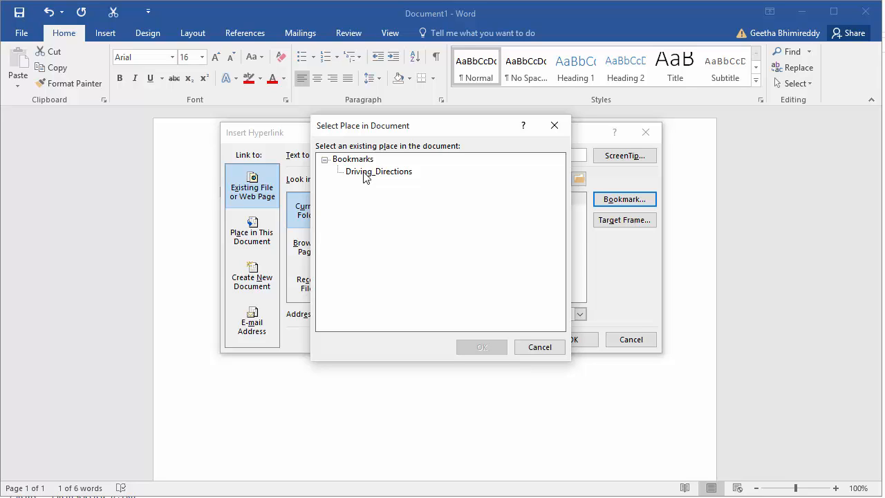
pyautogui.click(379, 171)
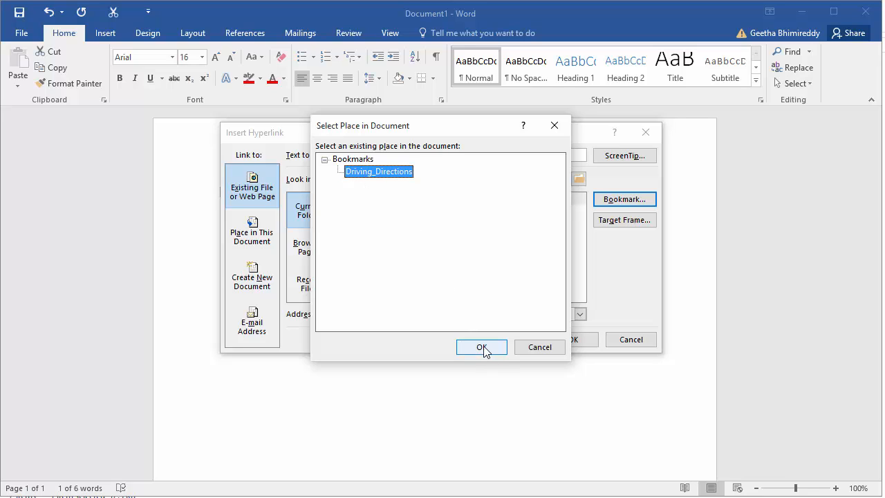
pyautogui.click(481, 346)
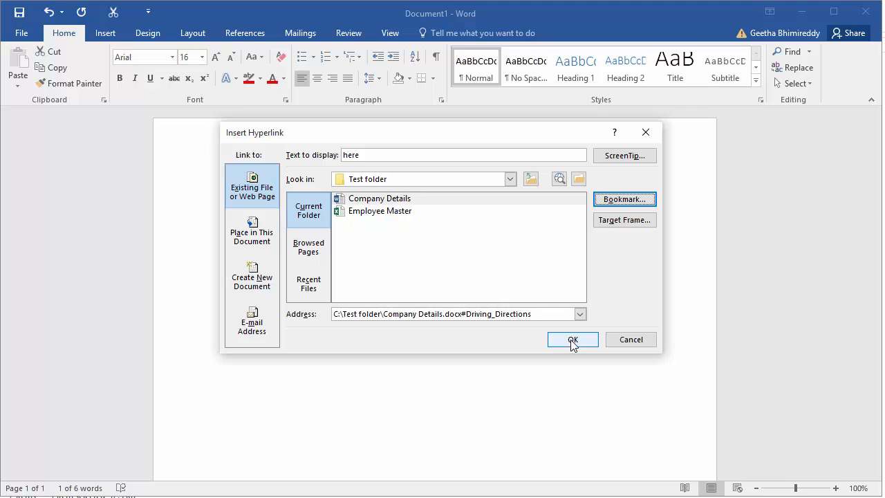
pyautogui.click(573, 341)
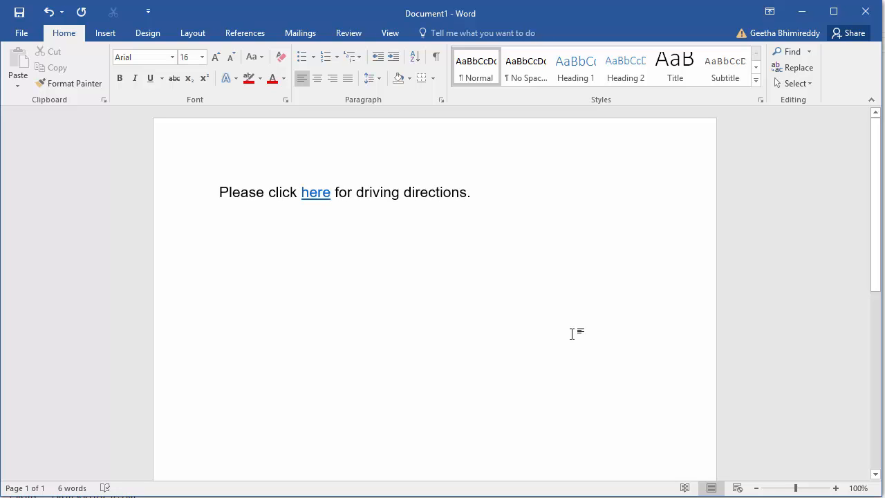
pyautogui.moveTo(315, 192)
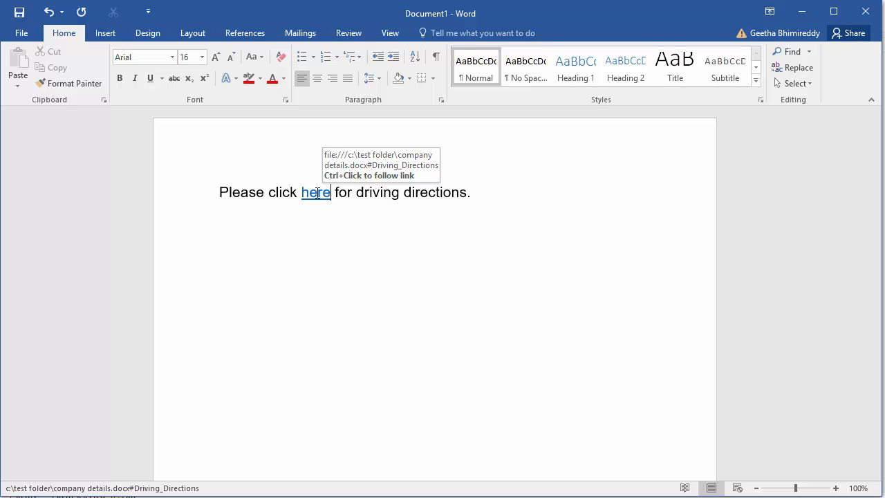
# Follow the 'here' hyperlink, accepting the security notice, to open Company Details at Driving Directions.
pyautogui.click(316, 193)
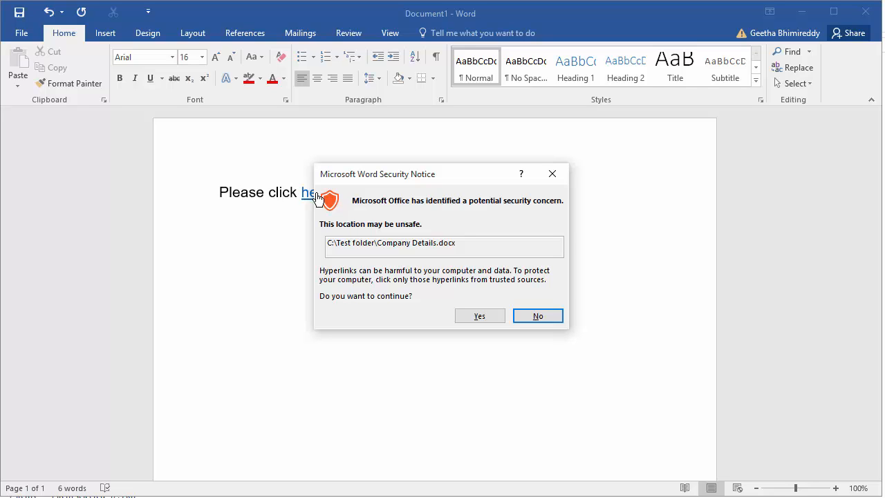
pyautogui.moveTo(422, 305)
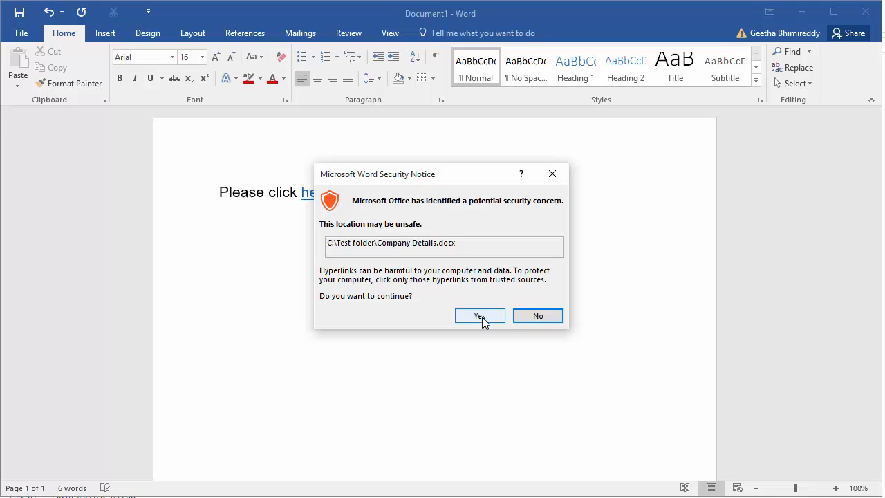
pyautogui.click(478, 315)
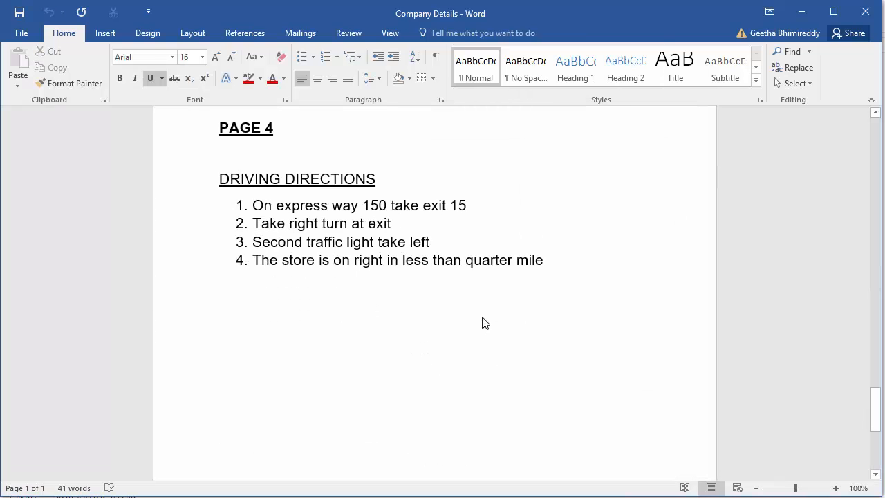